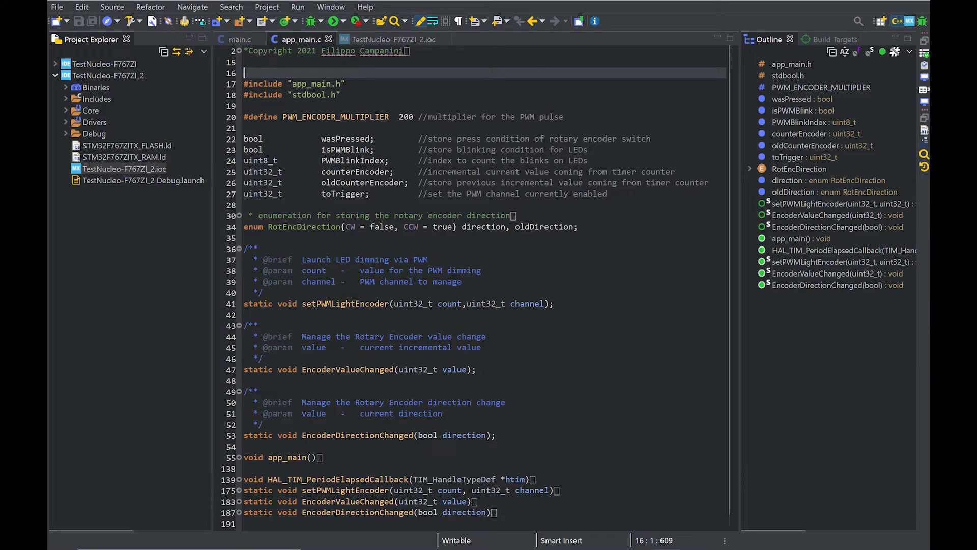
# Switch from app_main.c to the RM0410 reference manual in Acrobat Reader
pyautogui.click(381, 39)
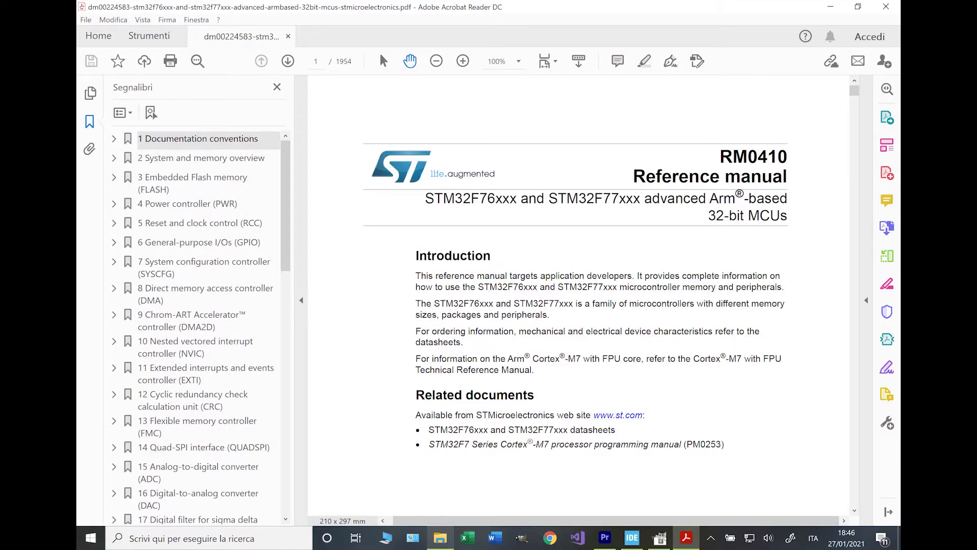
# Read section 26.3.15 Encoder interface mode and Figure 290, then return to the .ioc pinout
pyautogui.click(169, 330)
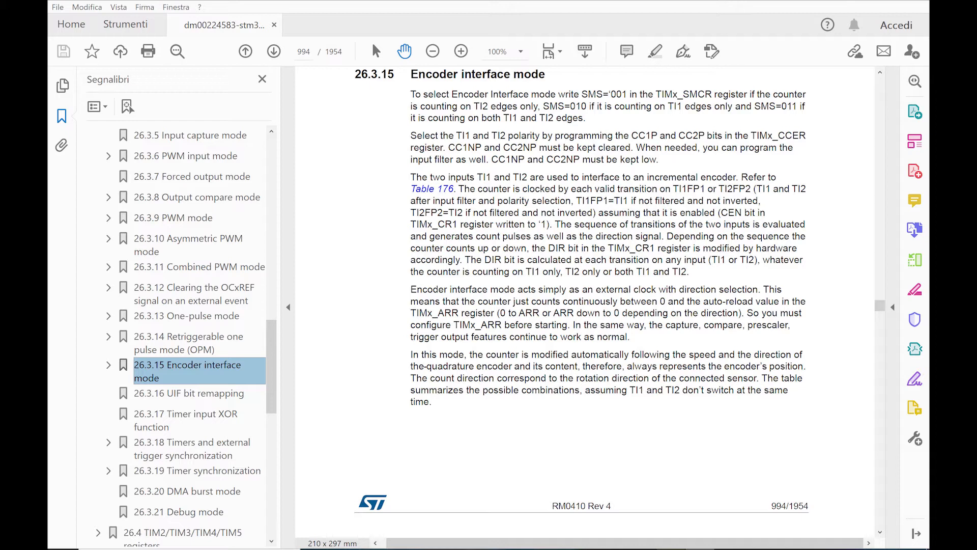
pyautogui.scroll(-3)
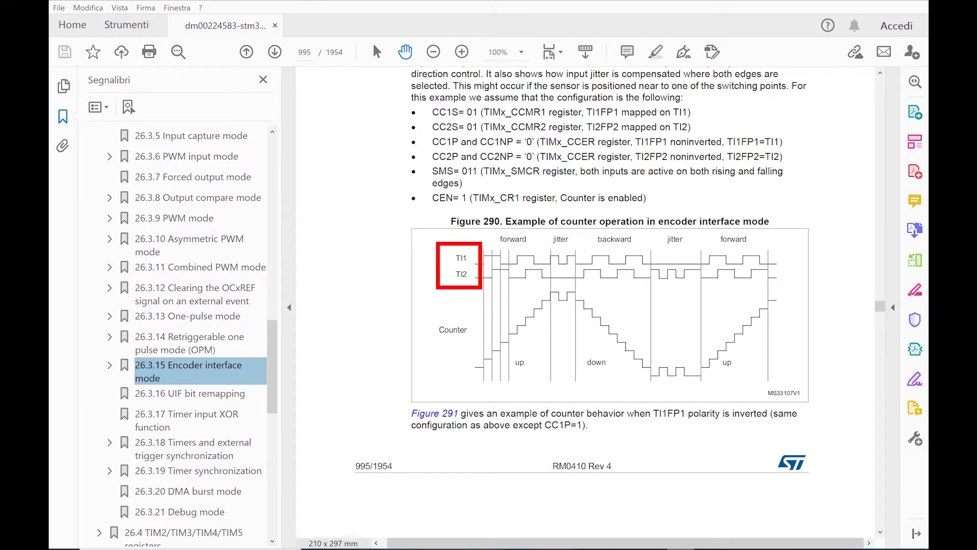
pyautogui.click(245, 51)
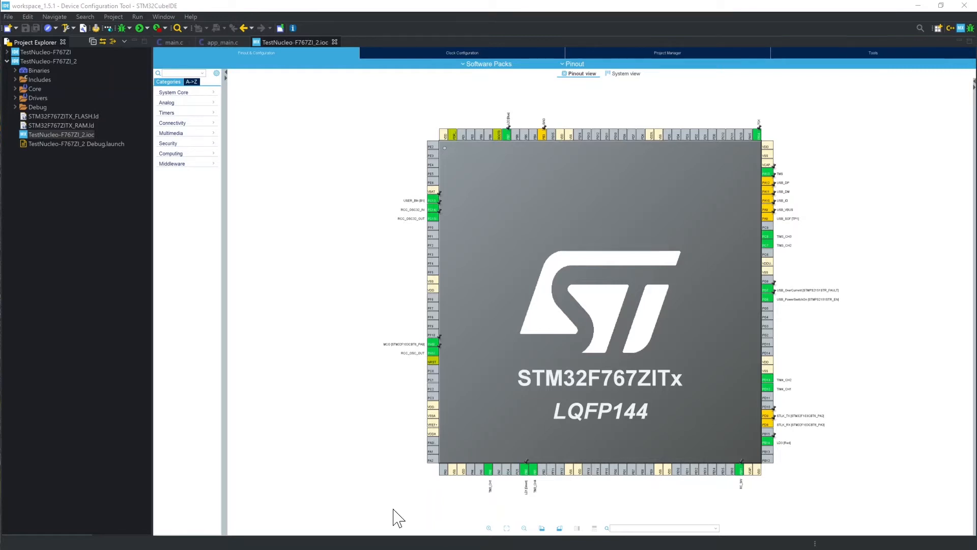
pyautogui.moveTo(304, 348)
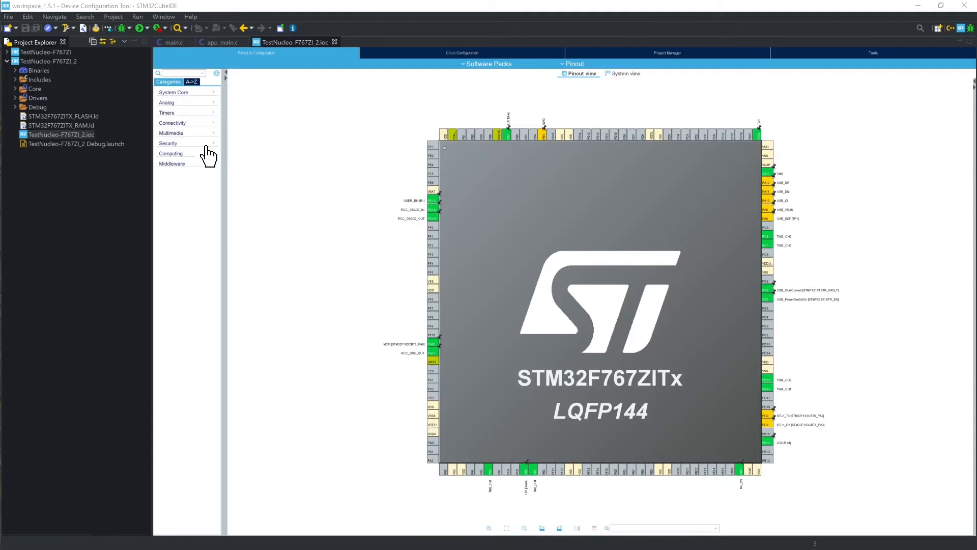
# Show TIM4 settings: Encoder Mode TI1 and TI2, period 200, input filter 10
pyautogui.click(166, 112)
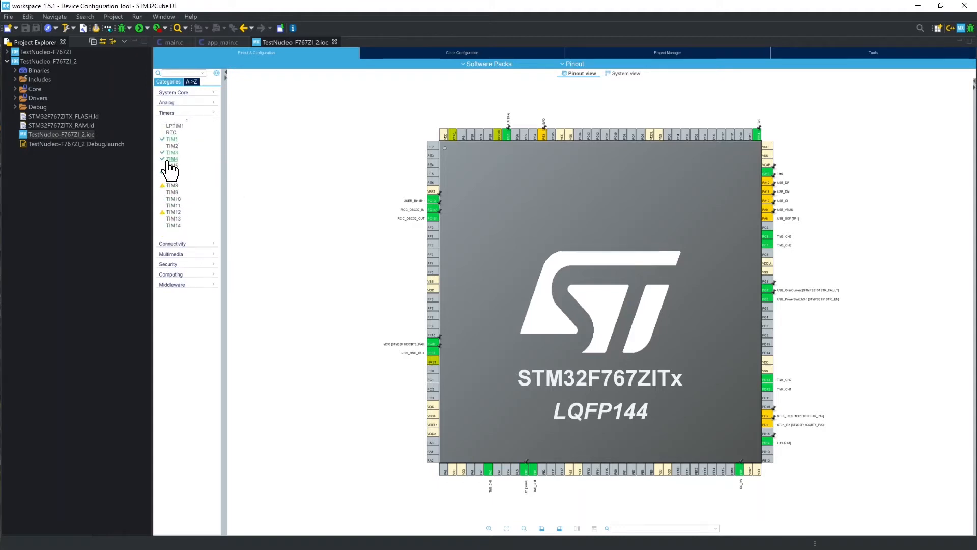
pyautogui.click(172, 159)
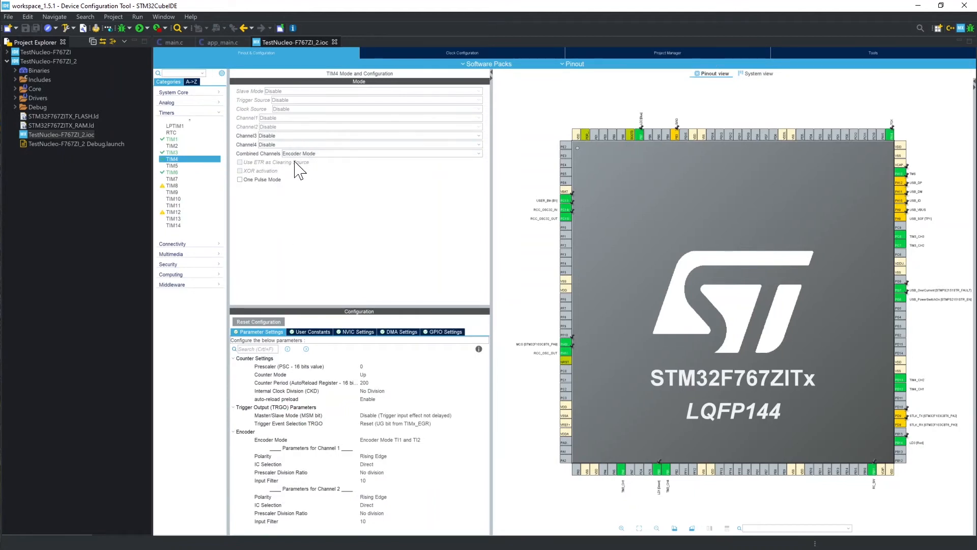
pyautogui.moveTo(367, 391)
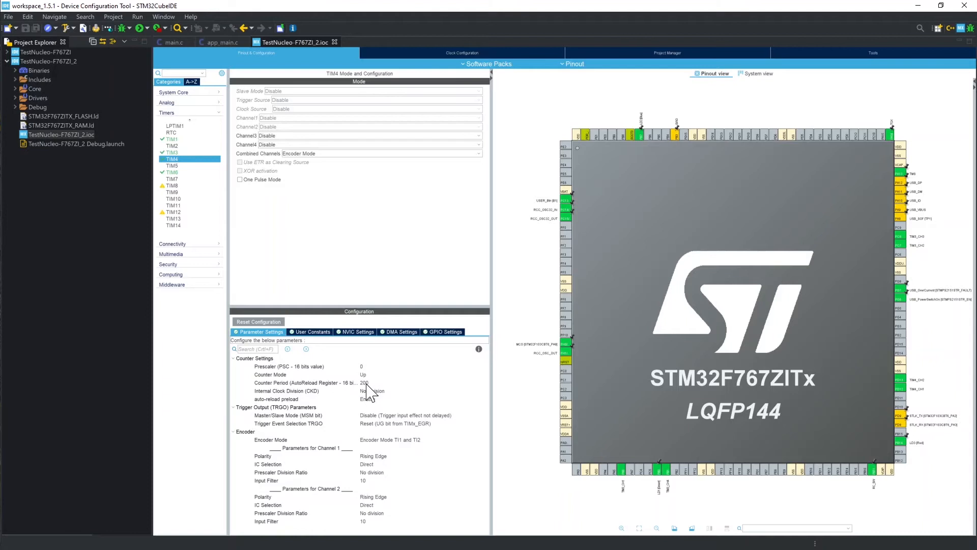
pyautogui.moveTo(365, 383)
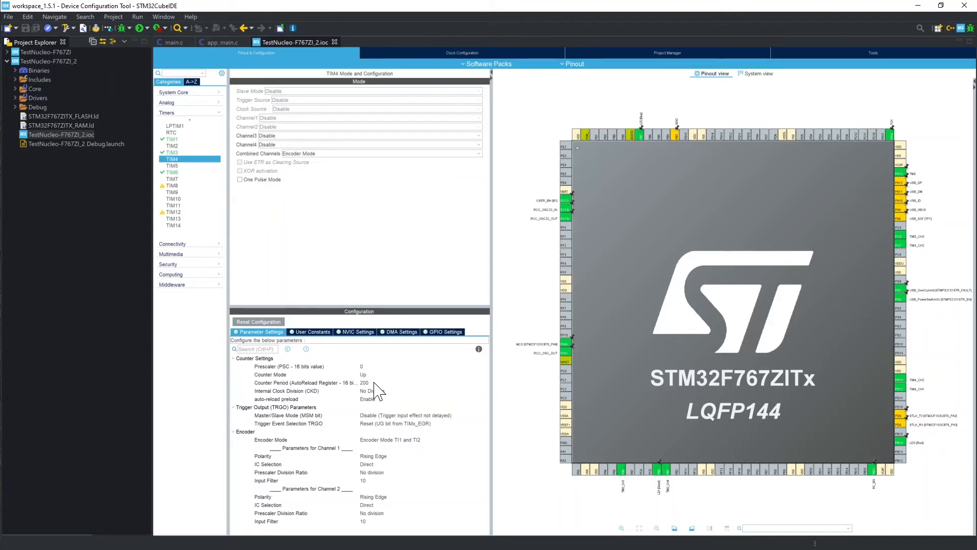
pyautogui.moveTo(360, 418)
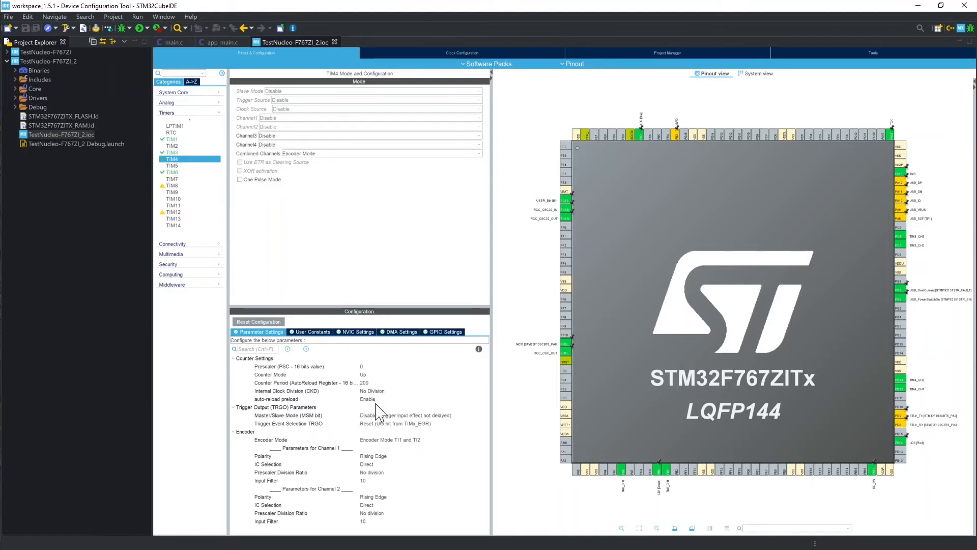
pyautogui.moveTo(422, 444)
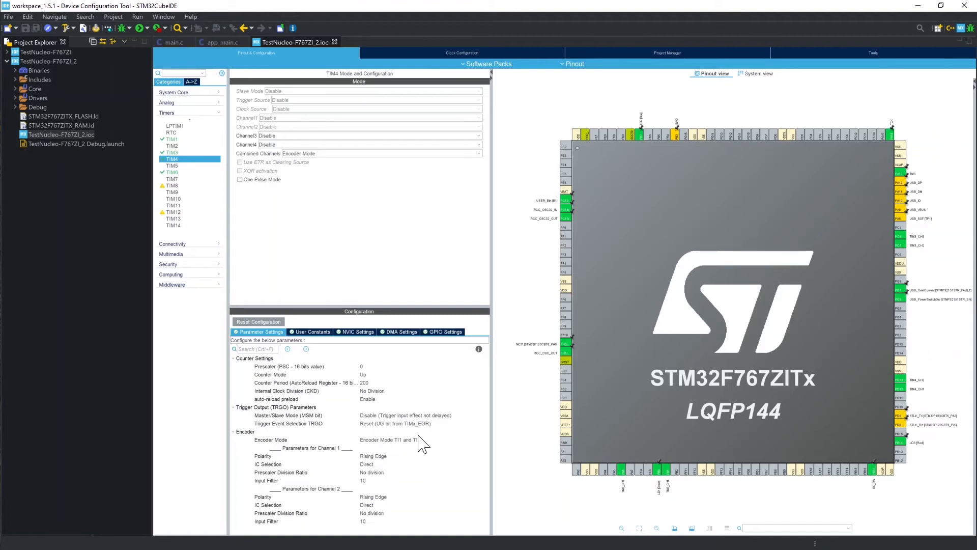
pyautogui.moveTo(413, 446)
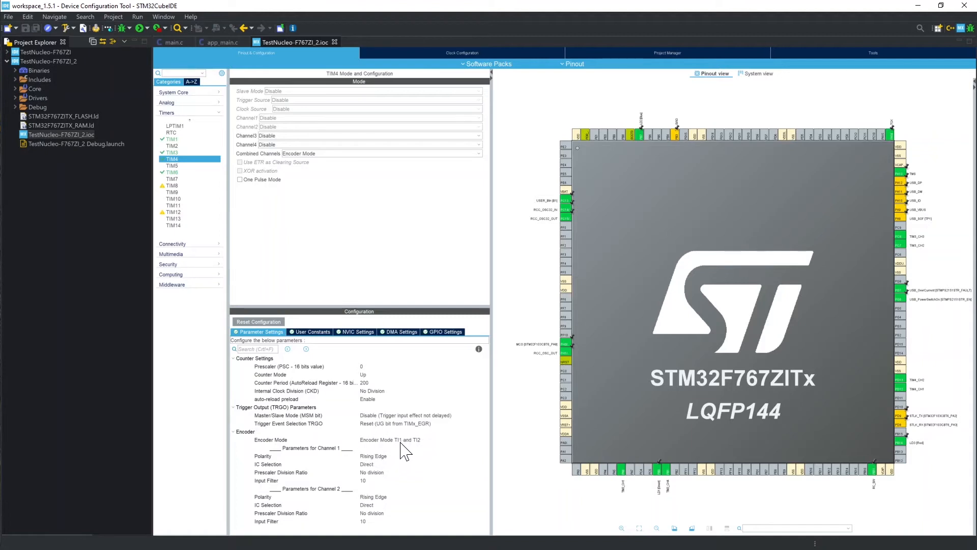
pyautogui.moveTo(397, 480)
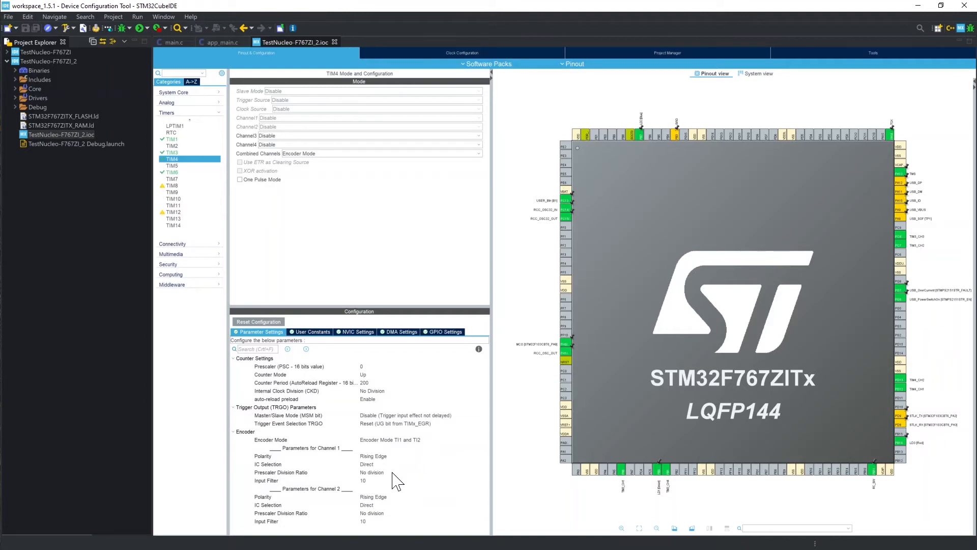
pyautogui.moveTo(380, 520)
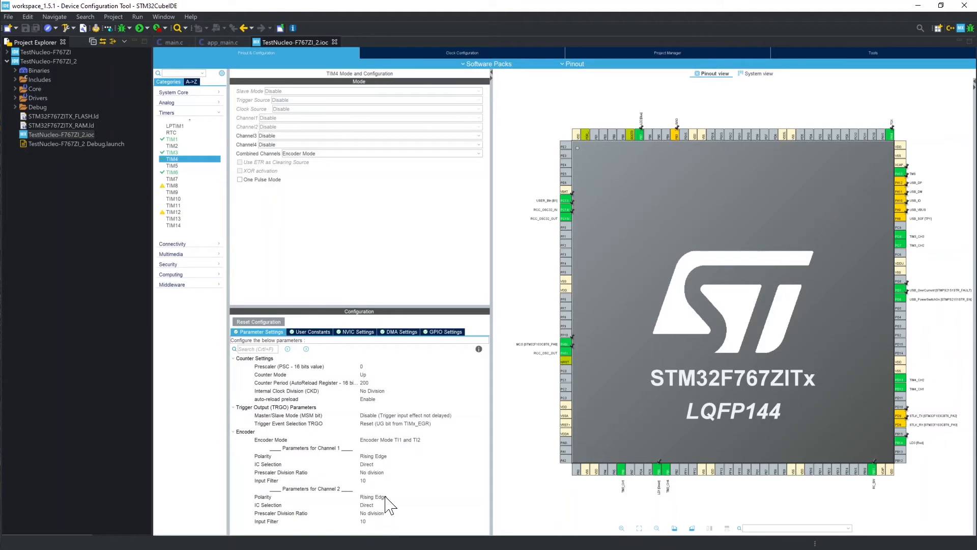
pyautogui.moveTo(305, 390)
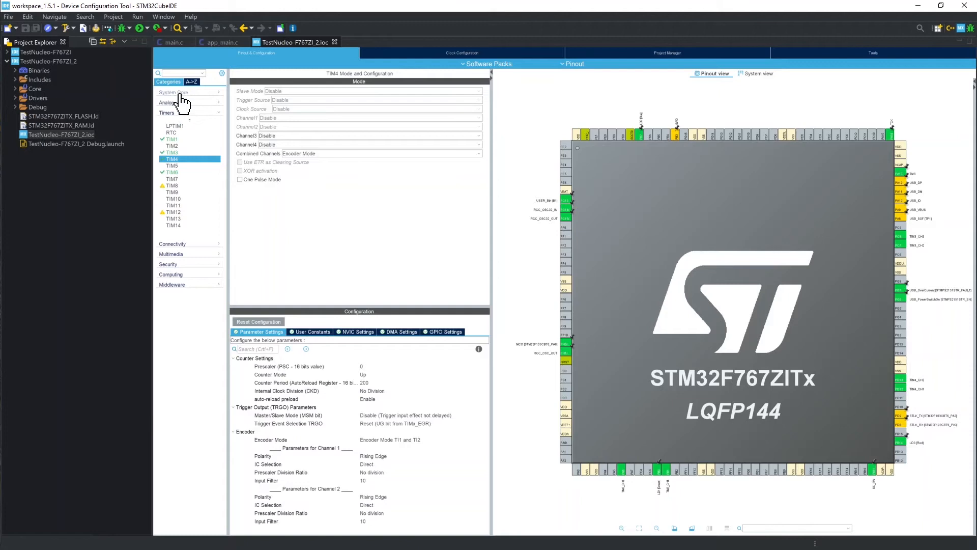
pyautogui.moveTo(180, 104)
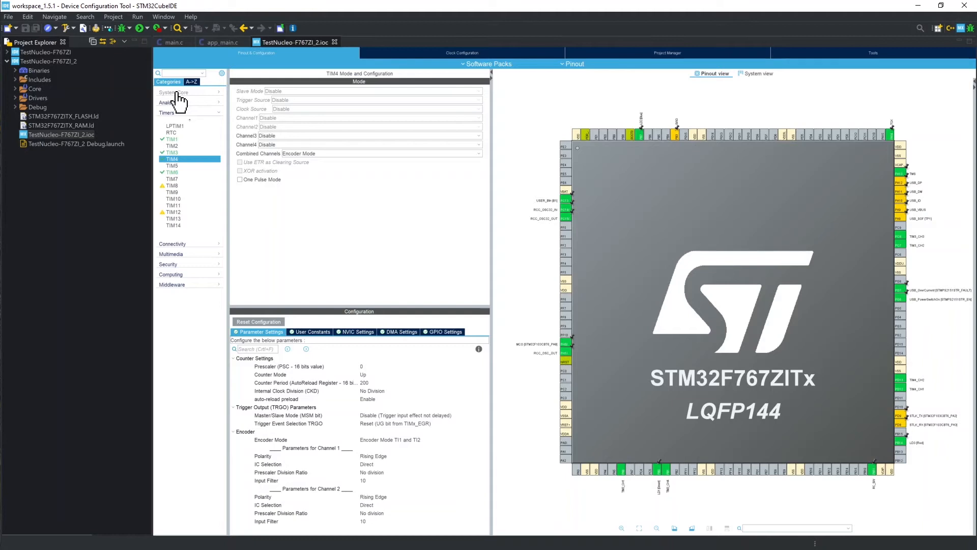
pyautogui.click(175, 92)
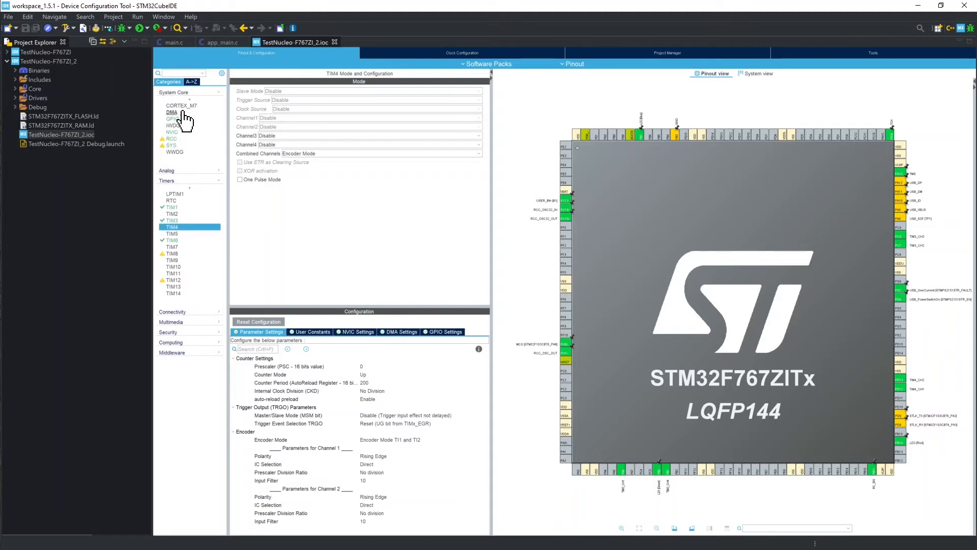
# Confirm in GPIO that PD12/PD13 are TIM4 alternate-function pull-up, then return to app_main.c
pyautogui.click(173, 118)
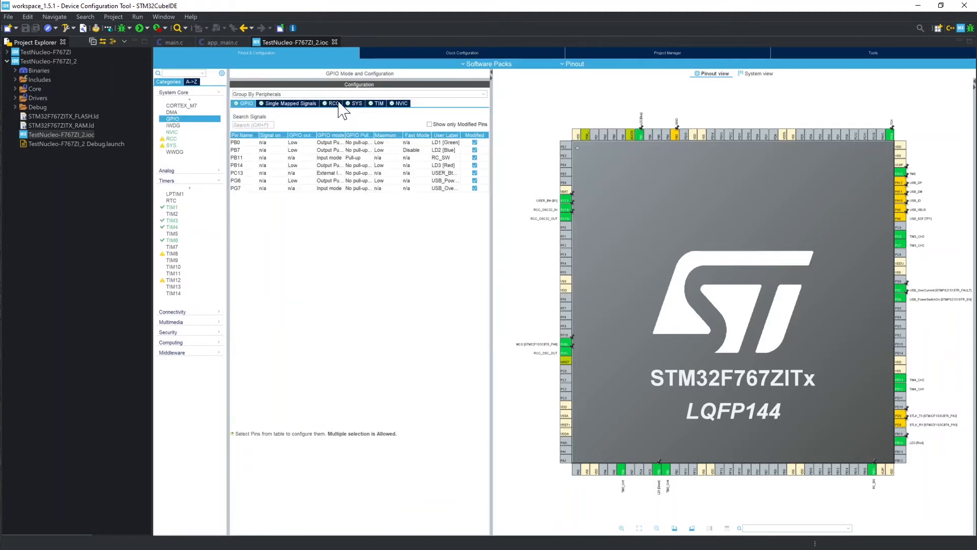
pyautogui.click(378, 103)
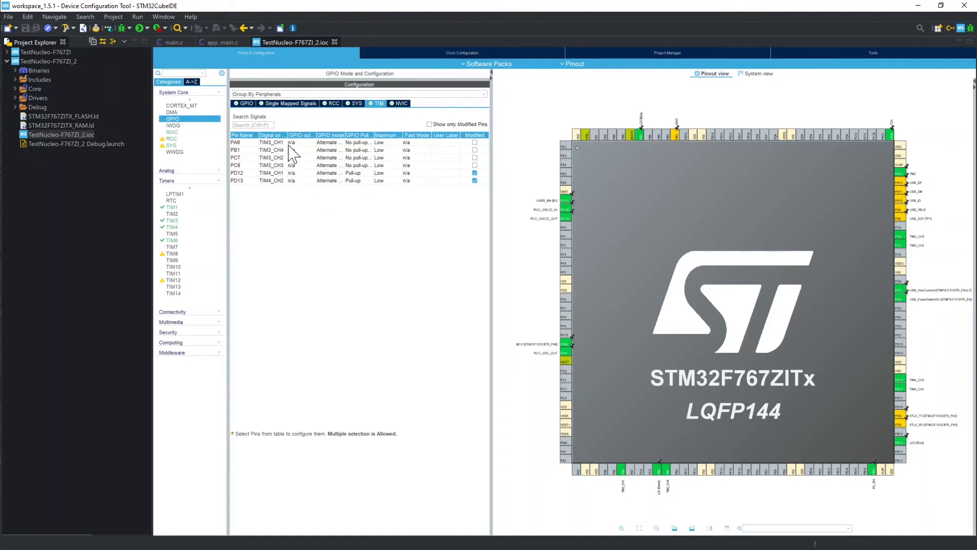
pyautogui.moveTo(343, 147)
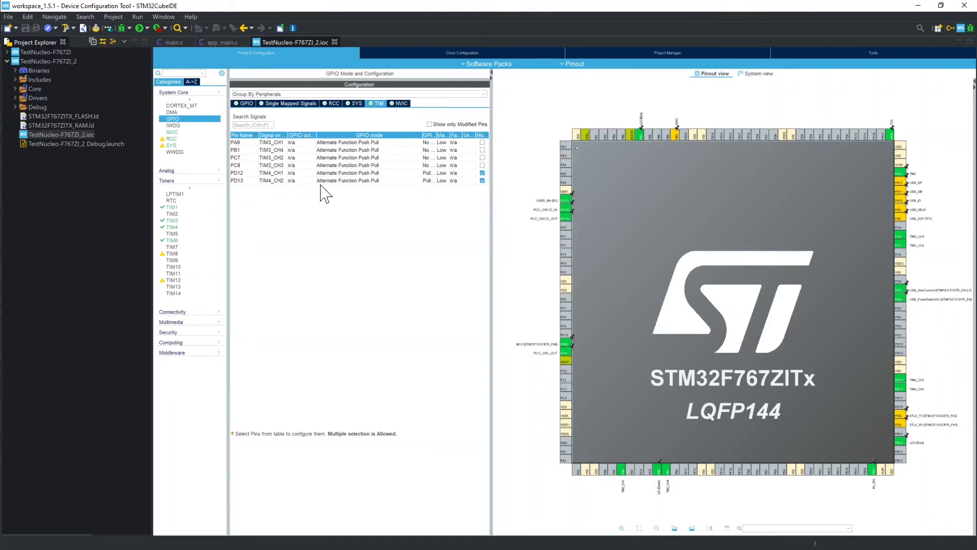
pyautogui.click(237, 173)
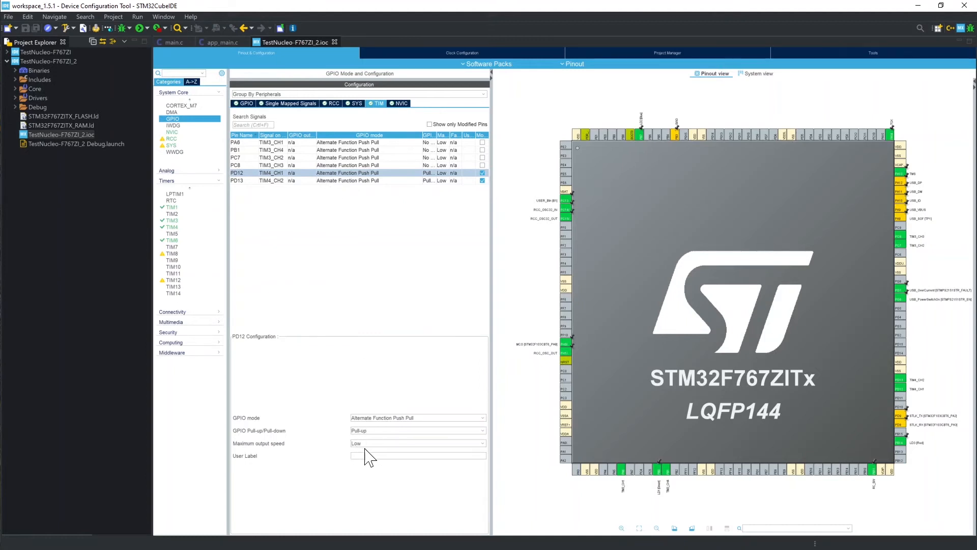
pyautogui.click(252, 41)
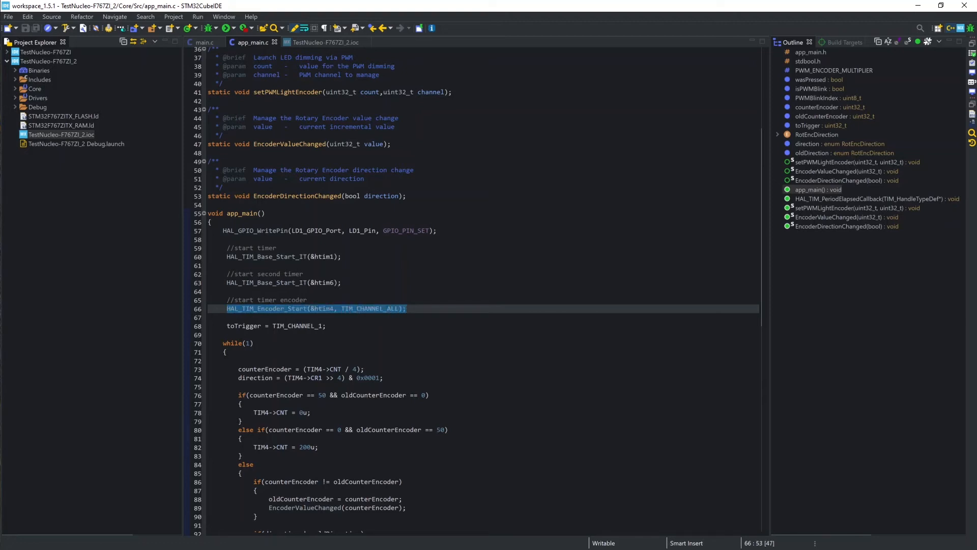
# Review the app_main() encoder loop and start a debug session watching counterEncoder and direction
pyautogui.scroll(-3)
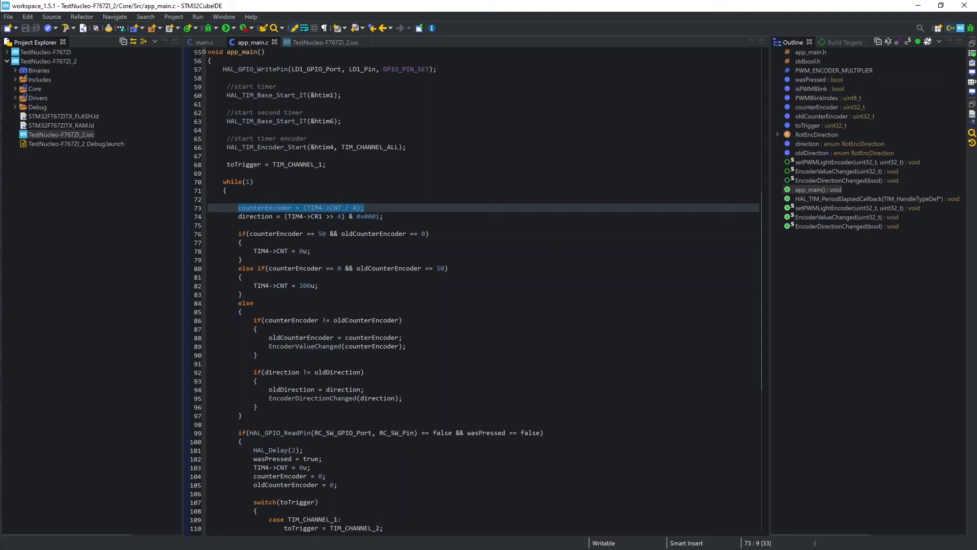
pyautogui.scroll(-3)
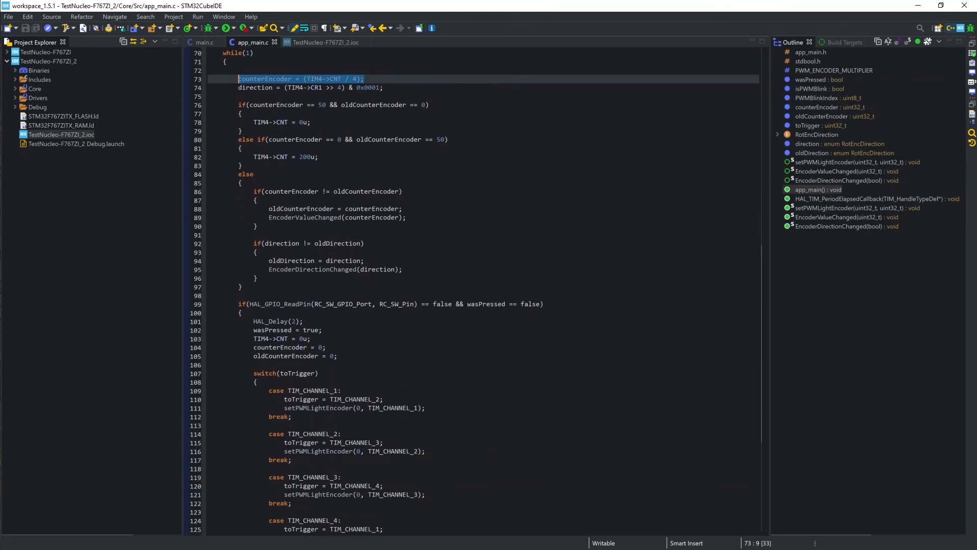
pyautogui.scroll(-3)
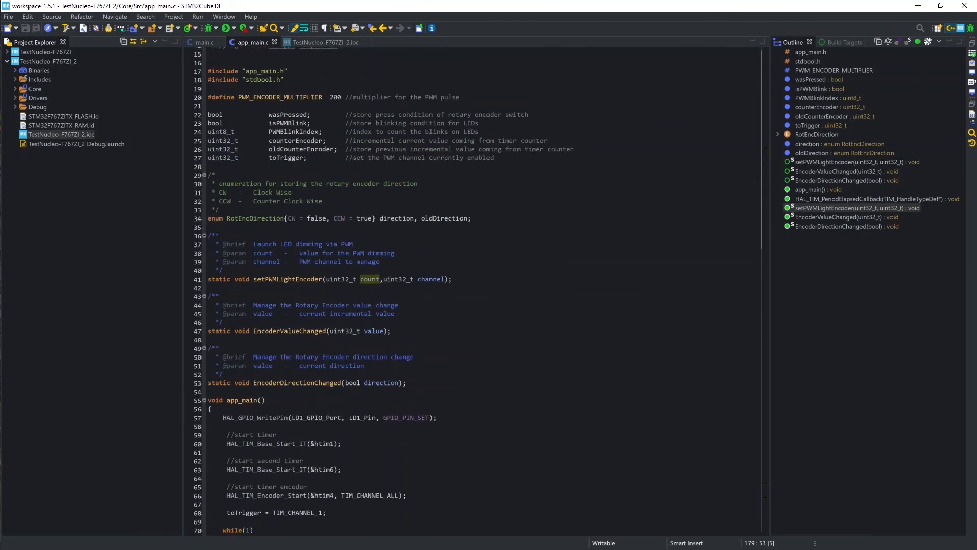
pyautogui.scroll(-3)
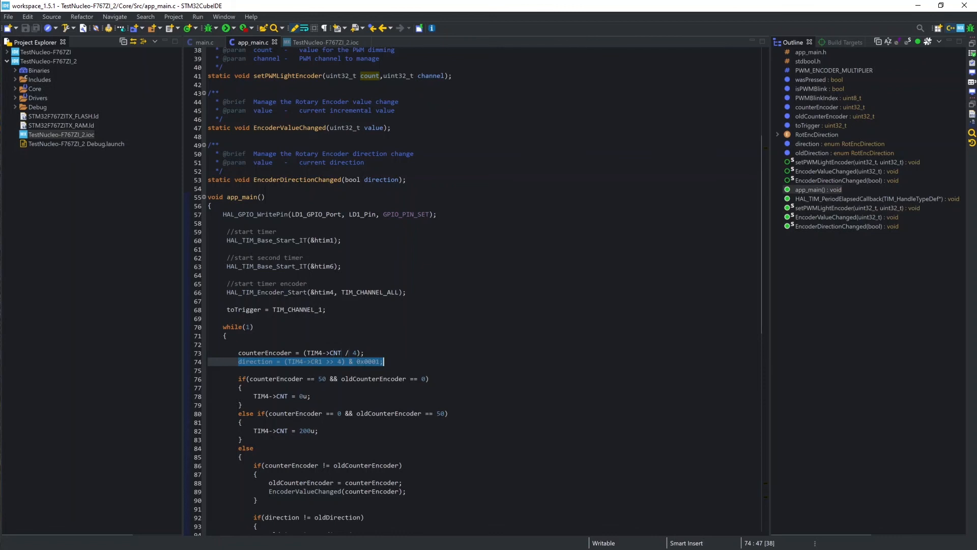
pyautogui.click(231, 27)
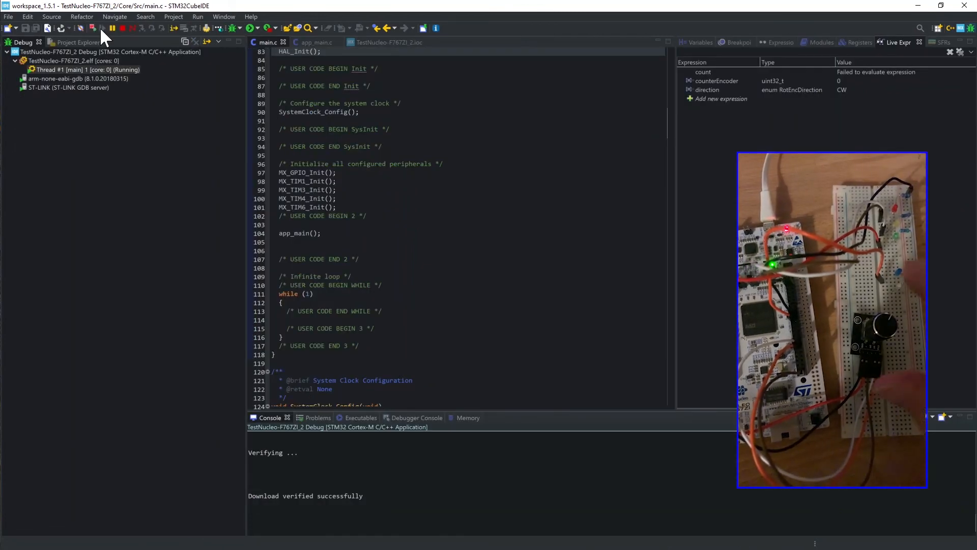